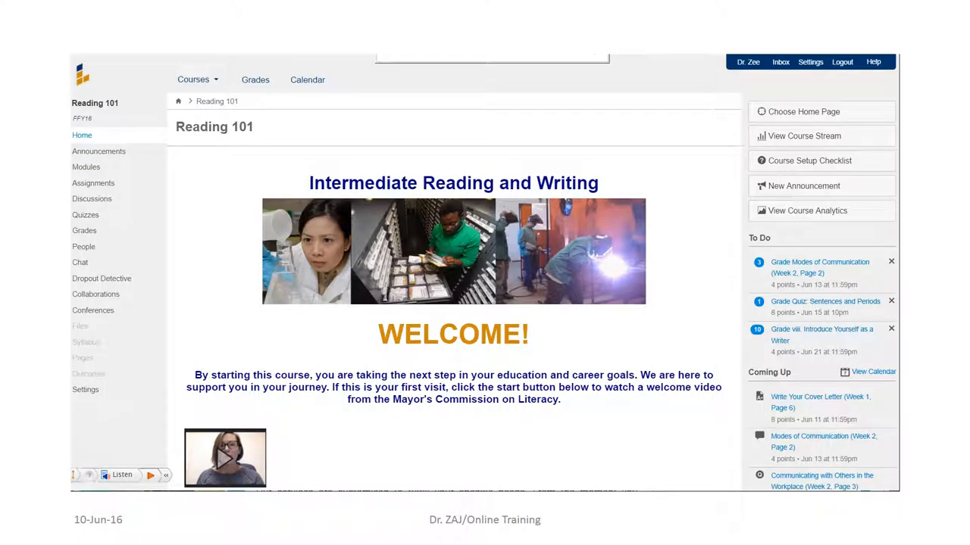
pyautogui.moveTo(94, 183)
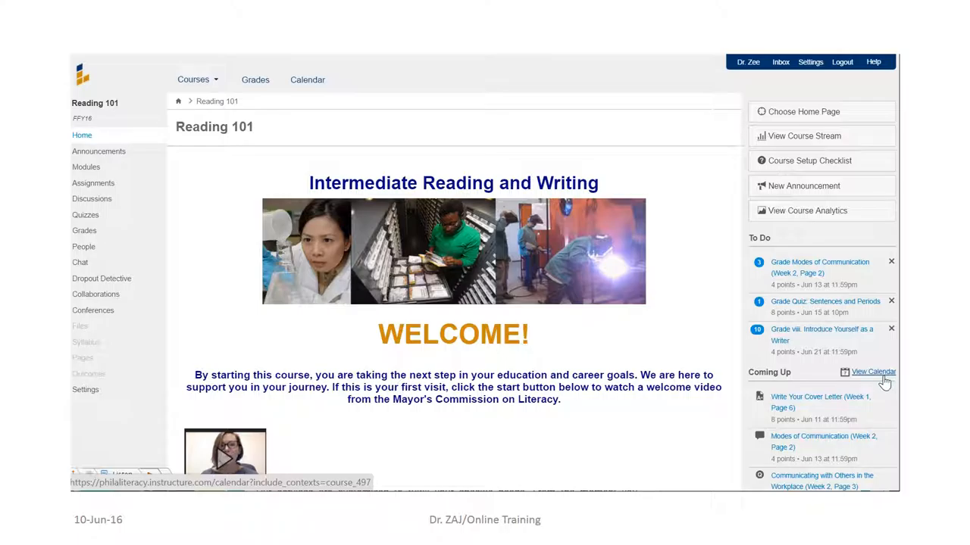
pyautogui.moveTo(93, 187)
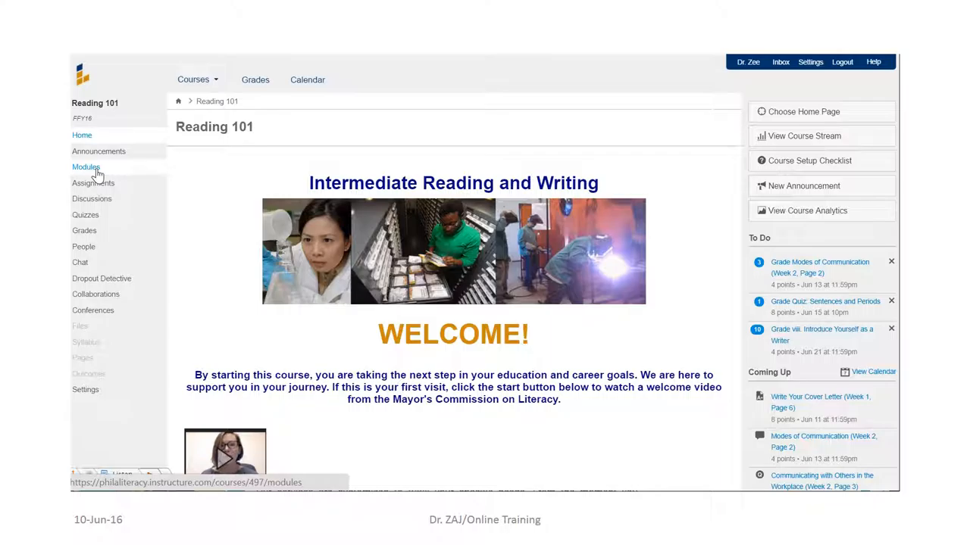
# Show the Reading 101 Modules page and scroll through Start Here and Week 1 due dates.
pyautogui.click(85, 167)
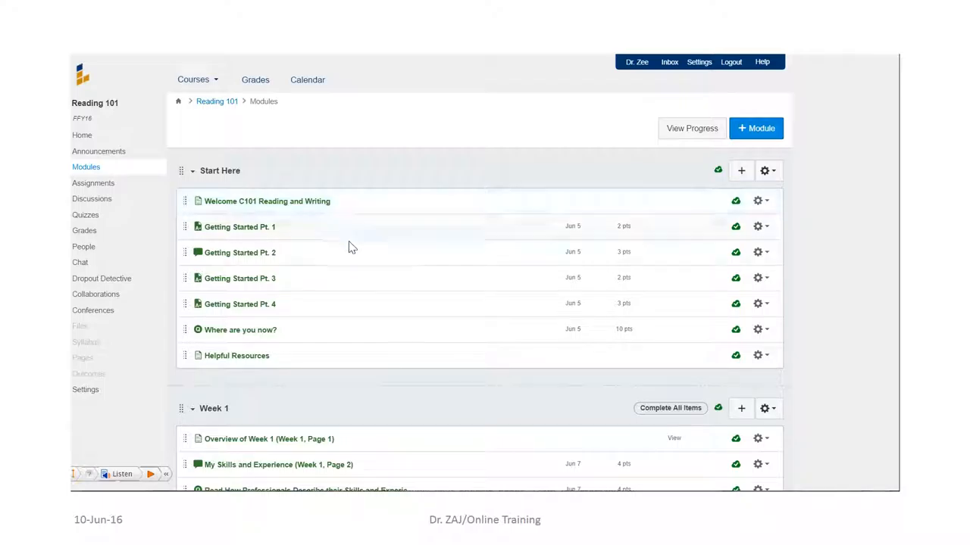
pyautogui.moveTo(352, 247)
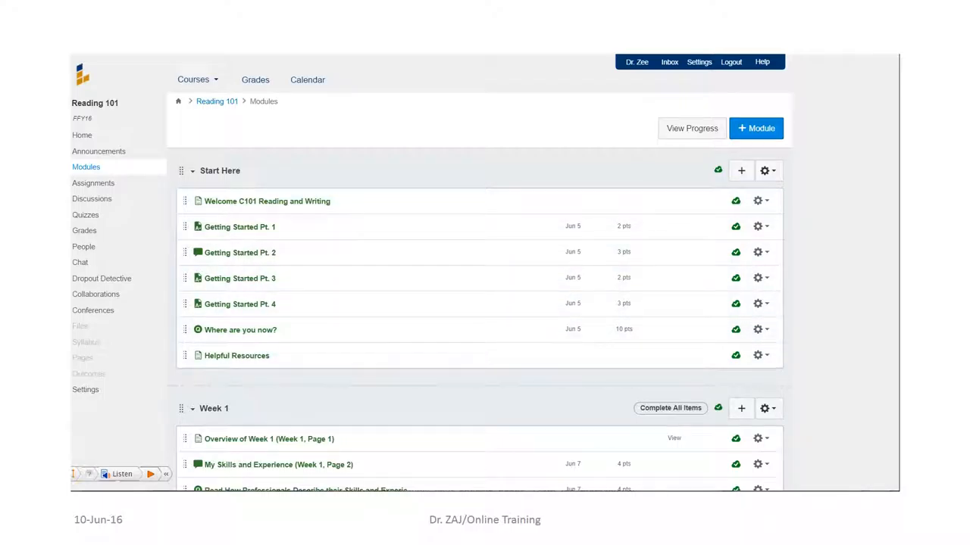
pyautogui.scroll(-3)
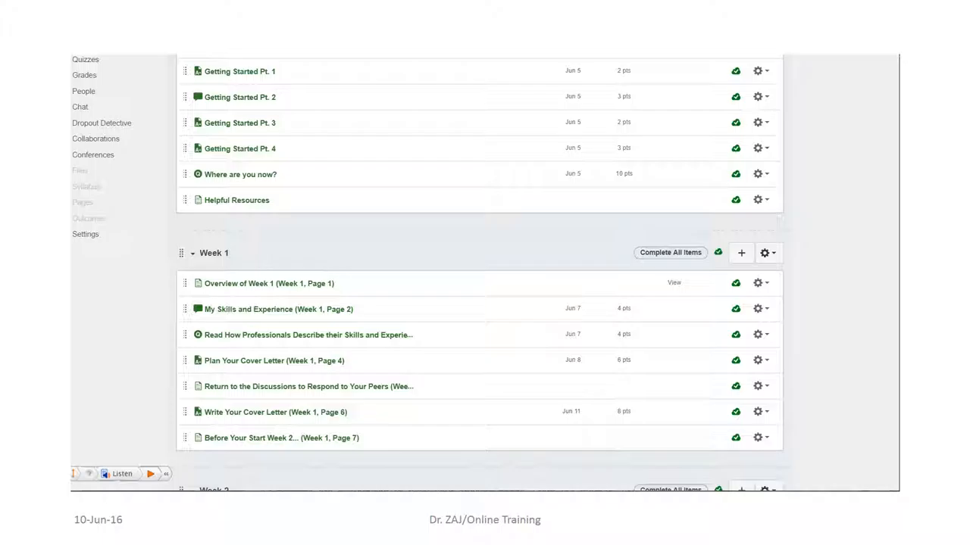
pyautogui.scroll(-3)
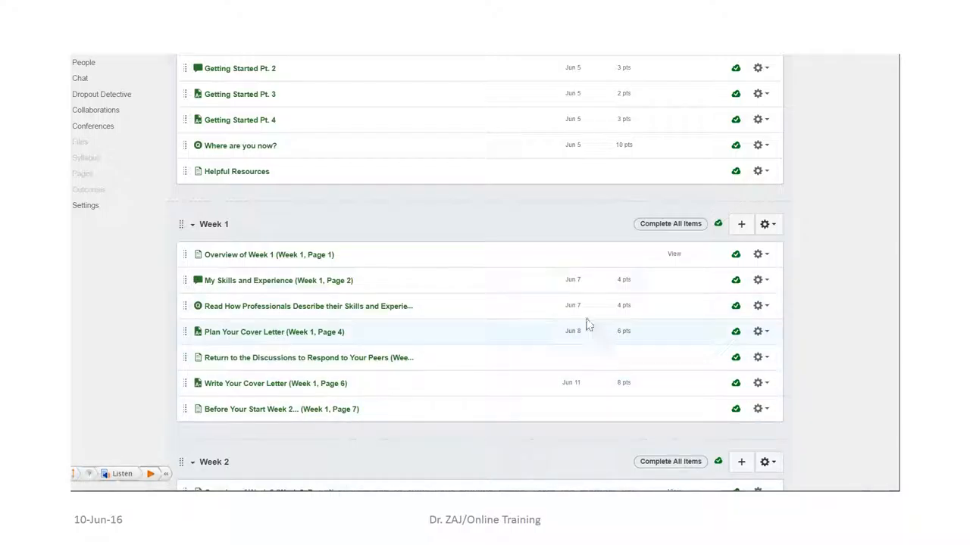
pyautogui.moveTo(523, 391)
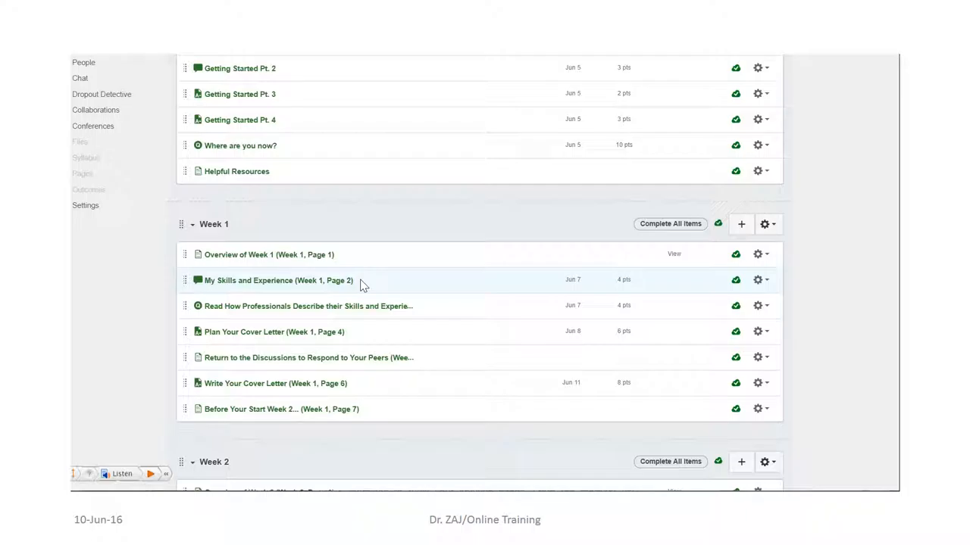
pyautogui.moveTo(378, 281)
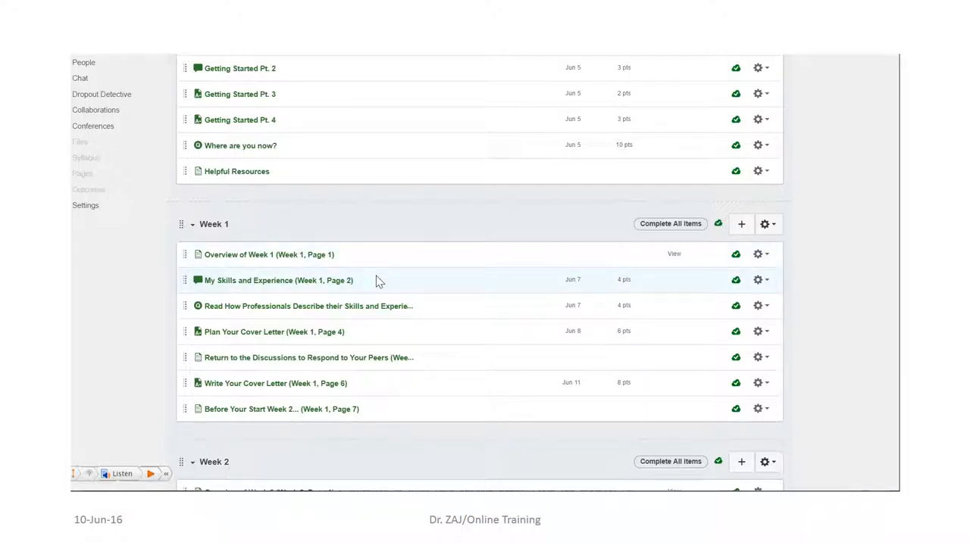
pyautogui.moveTo(372, 278)
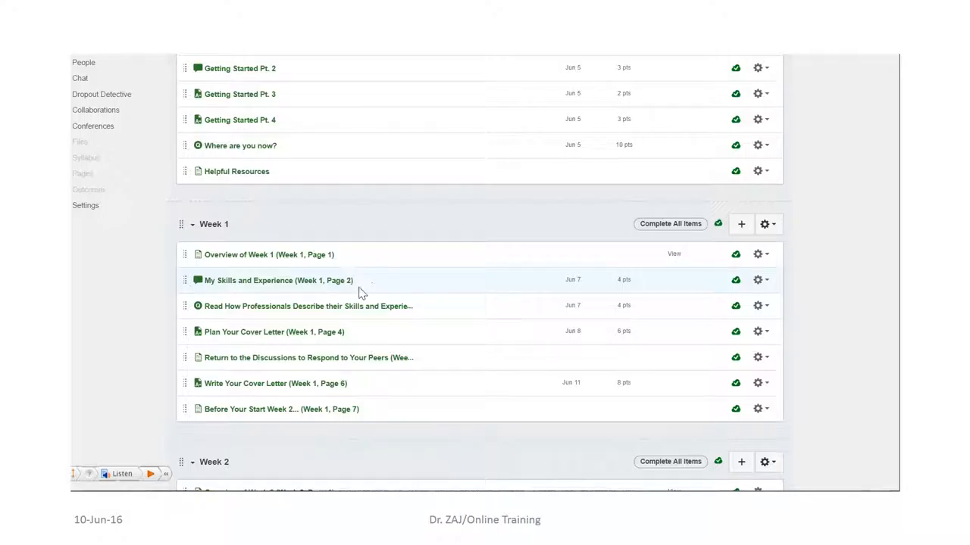
pyautogui.moveTo(266, 288)
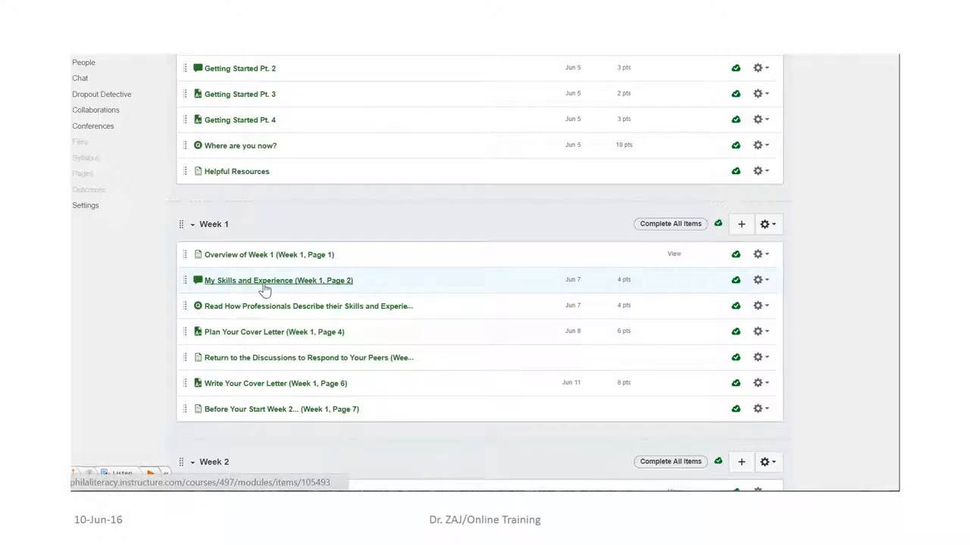
pyautogui.moveTo(265, 289)
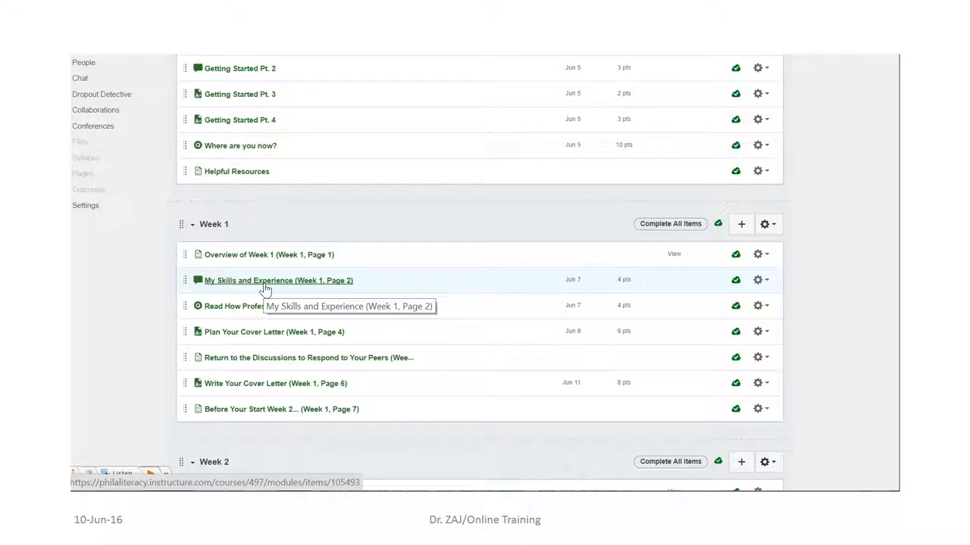
pyautogui.moveTo(287, 394)
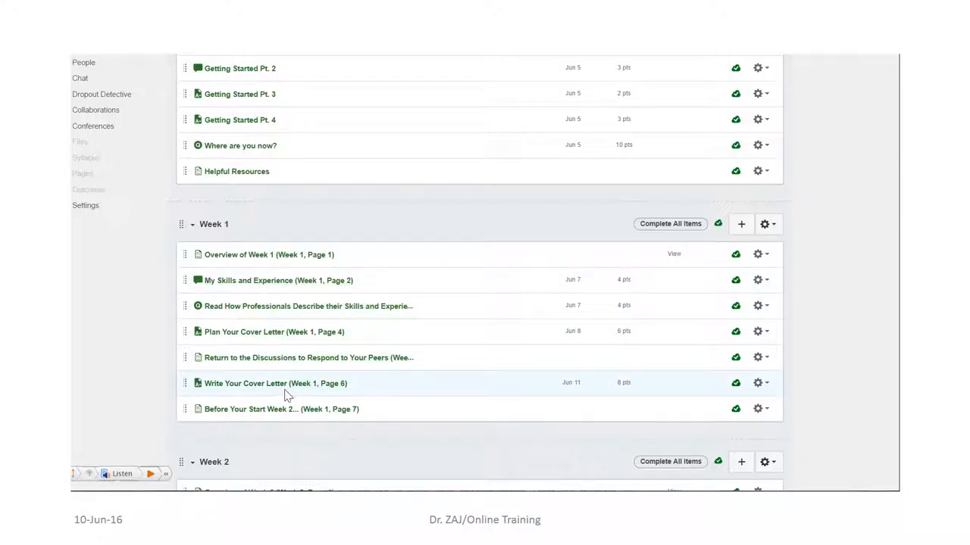
pyautogui.moveTo(278, 319)
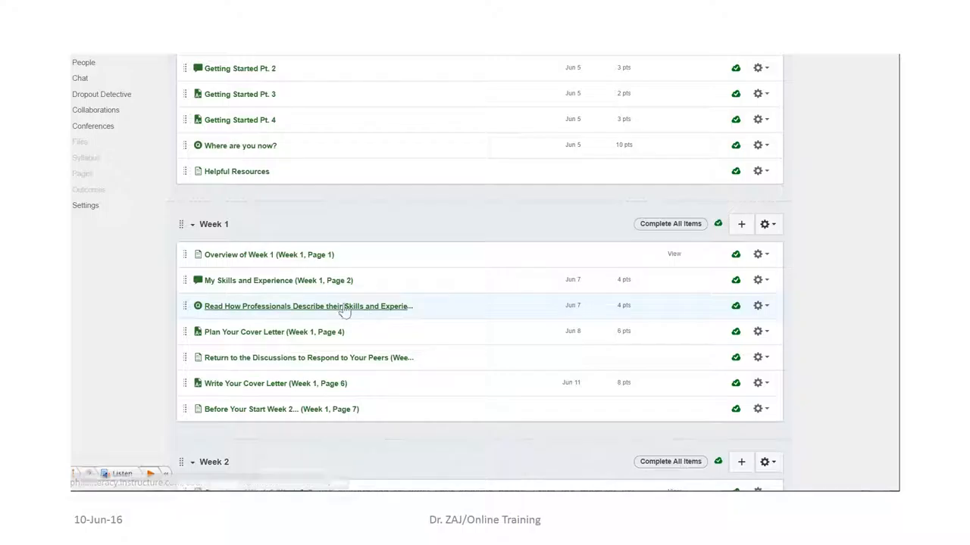
pyautogui.moveTo(276, 339)
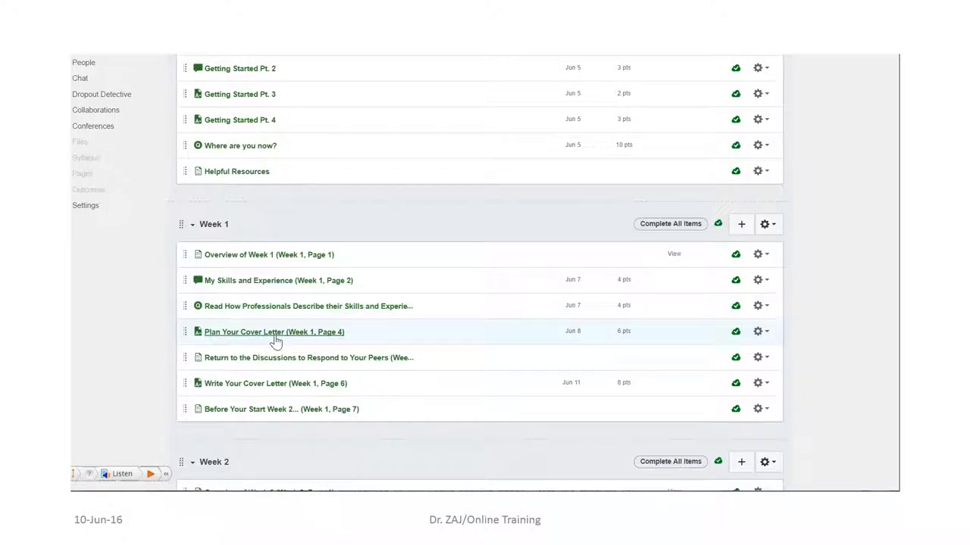
pyautogui.moveTo(256, 271)
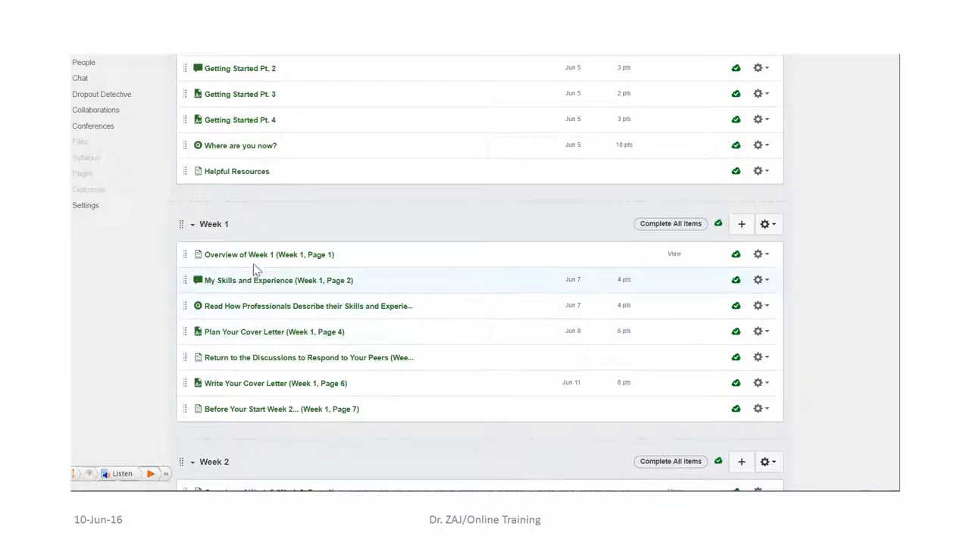
pyautogui.moveTo(244, 348)
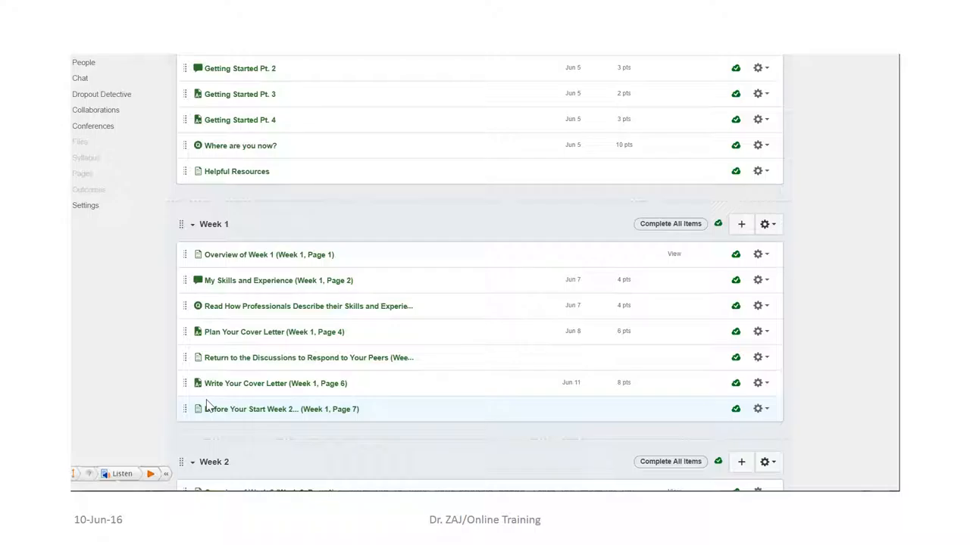
pyautogui.moveTo(203, 406)
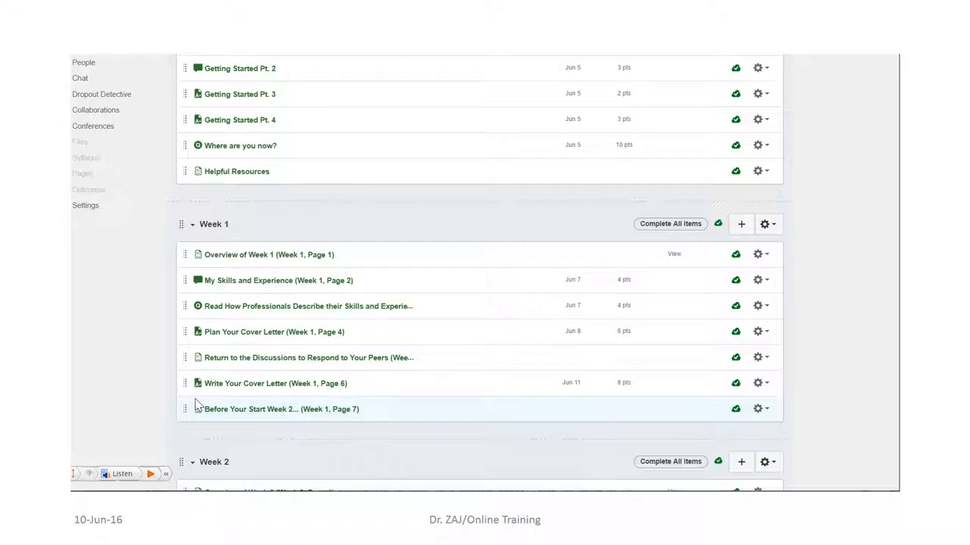
pyautogui.moveTo(181, 322)
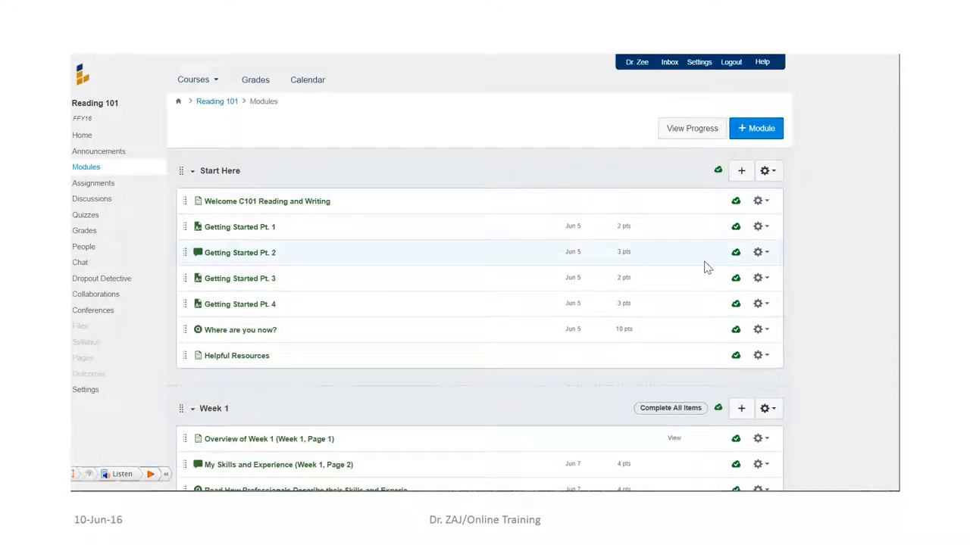
pyautogui.moveTo(81, 178)
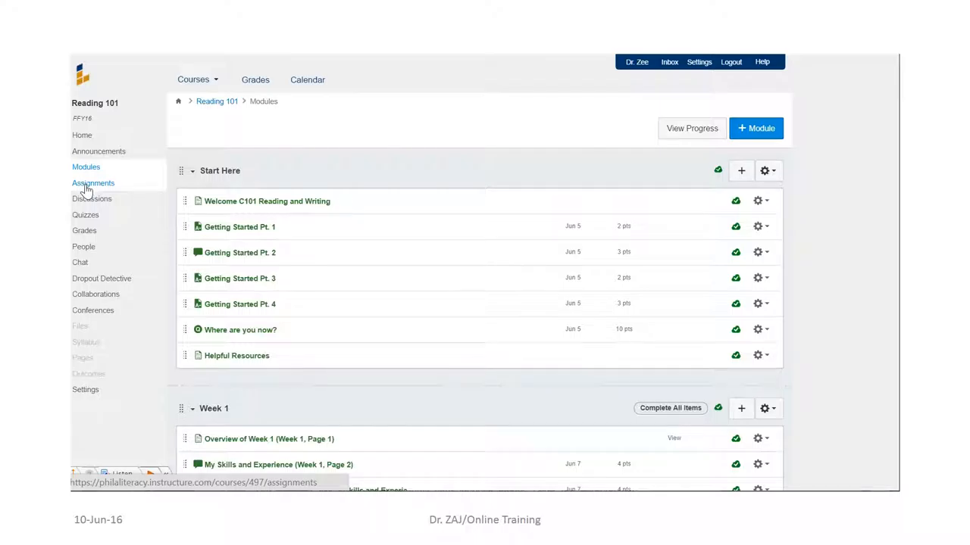
# Show the Assignments page and review the Overdue, Upcoming, Undated and Past groups.
pyautogui.click(92, 182)
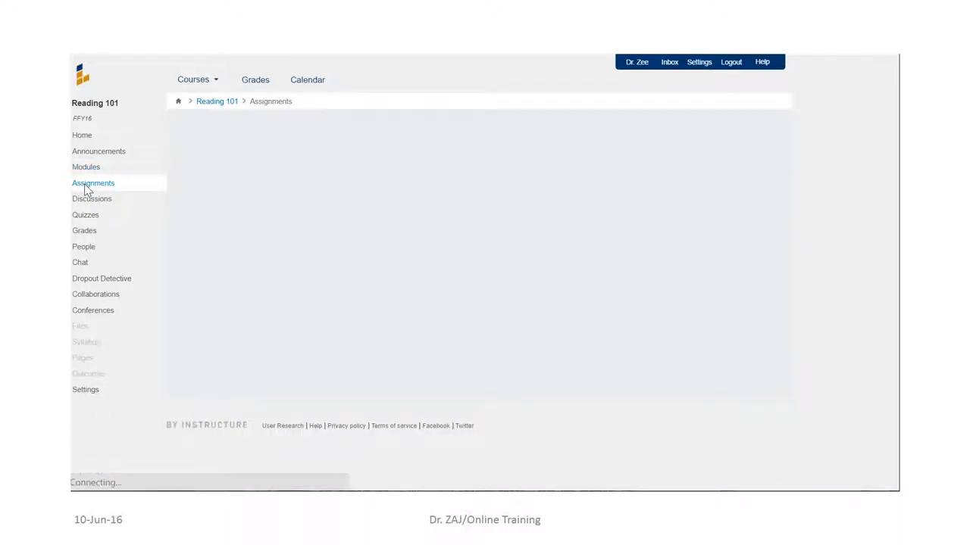
pyautogui.click(93, 182)
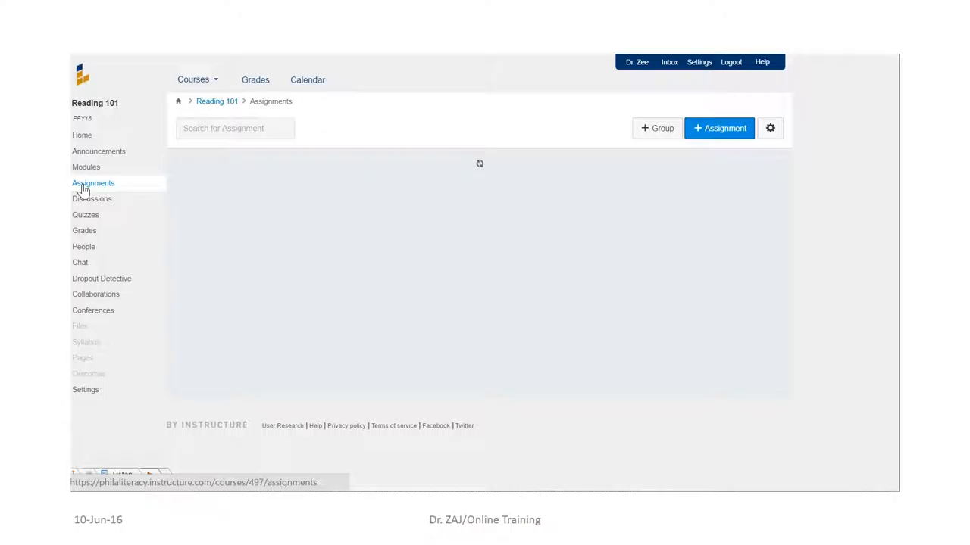
pyautogui.click(92, 183)
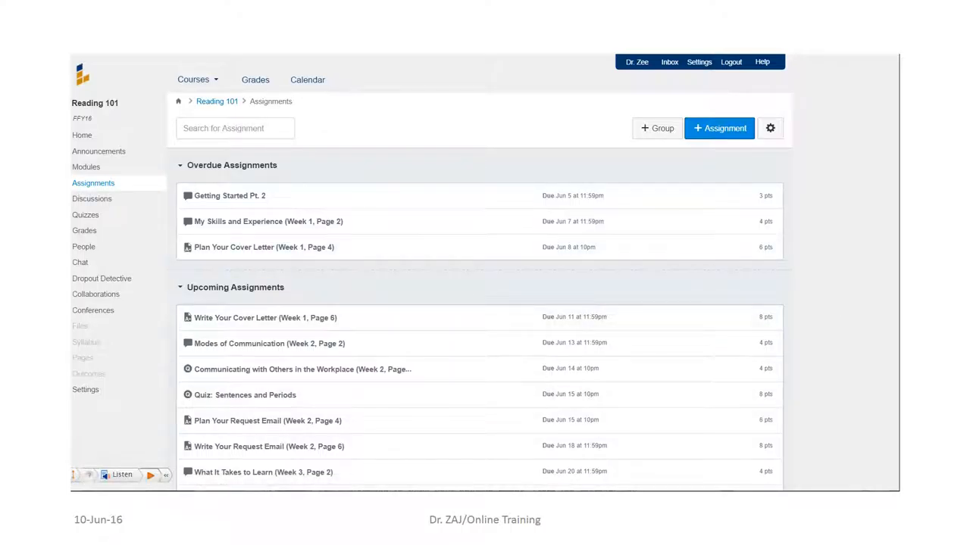
pyautogui.scroll(-3)
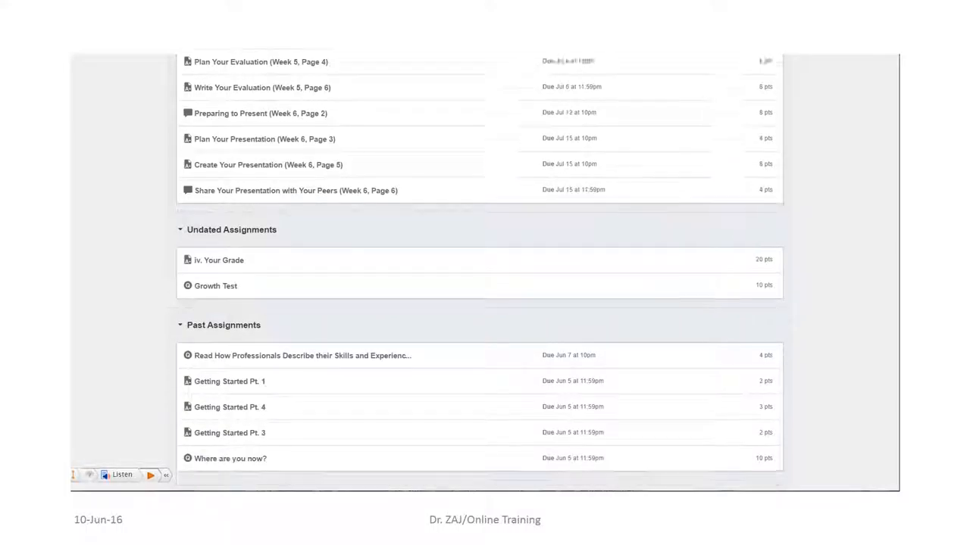
pyautogui.scroll(3)
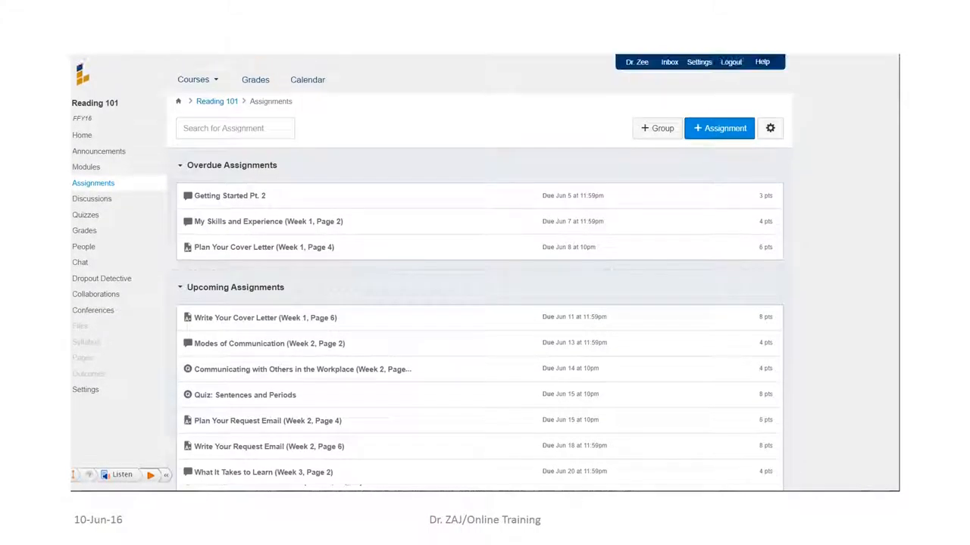
pyautogui.moveTo(87, 142)
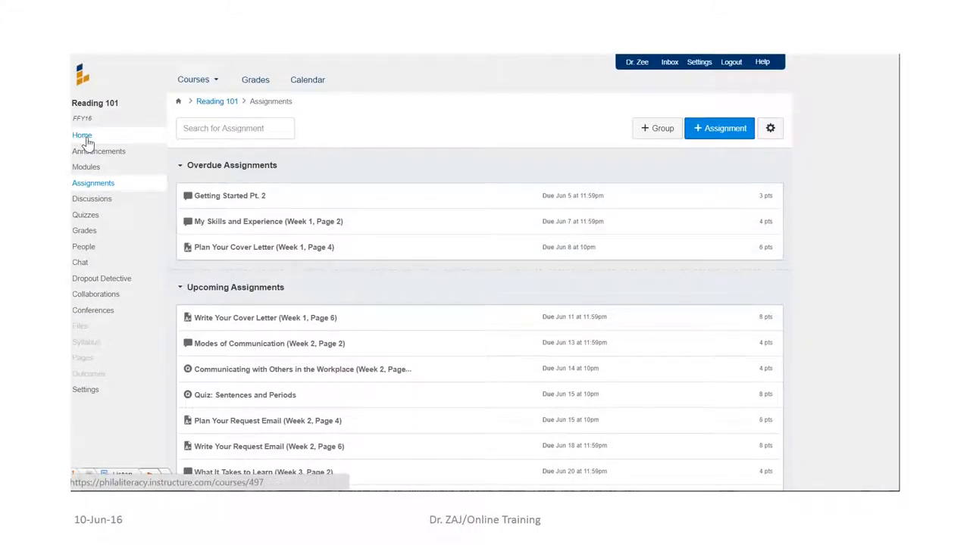
# From the Reading 101 home page, show the June 2016 month calendar of due dates.
pyautogui.click(82, 135)
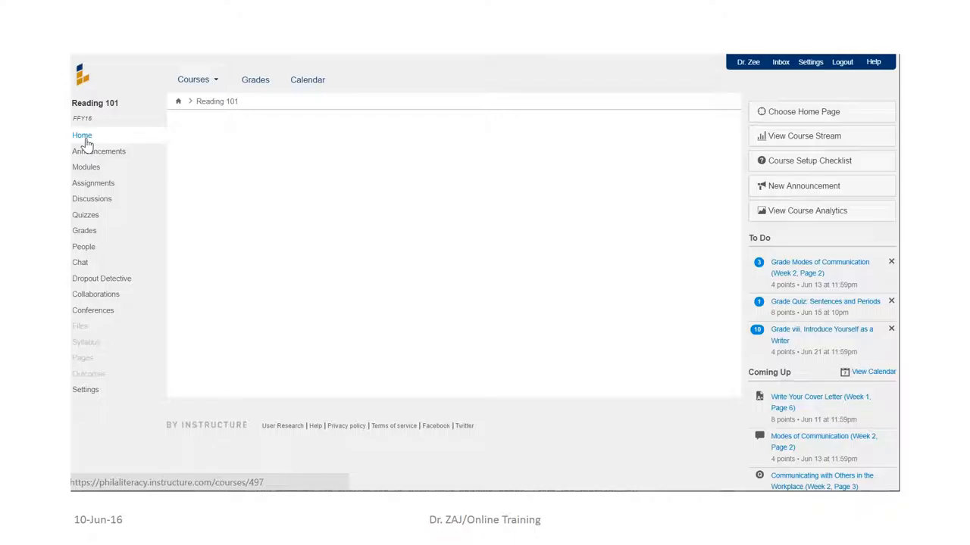
pyautogui.click(82, 135)
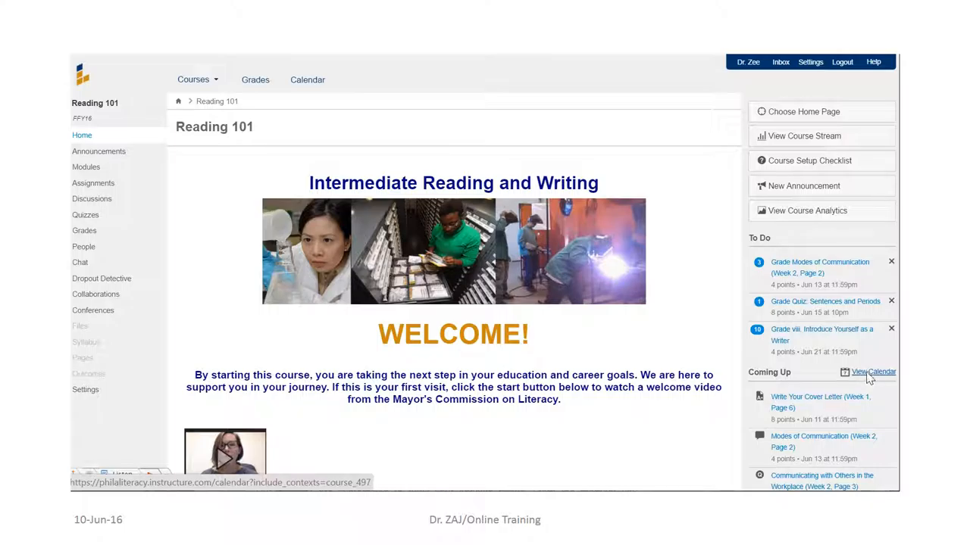
pyautogui.click(869, 372)
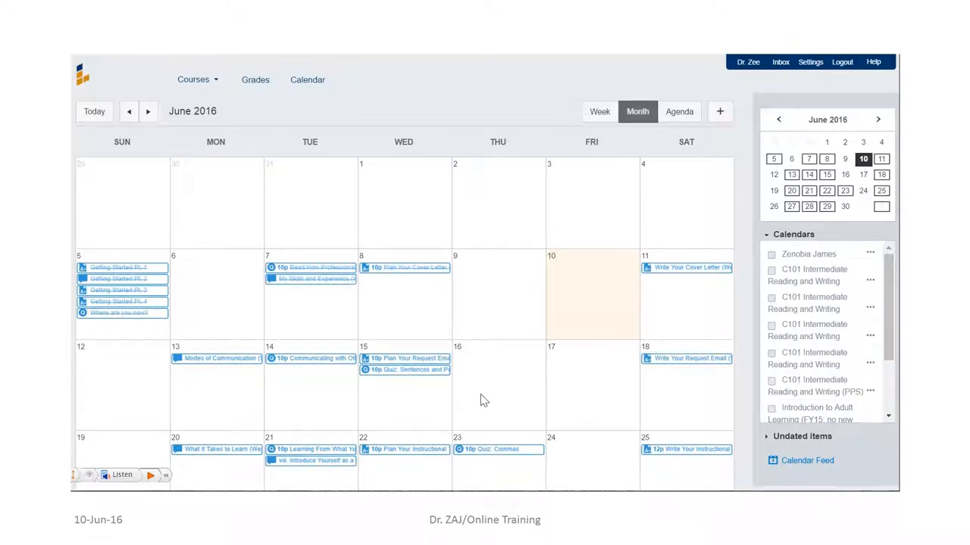
pyautogui.moveTo(165, 277)
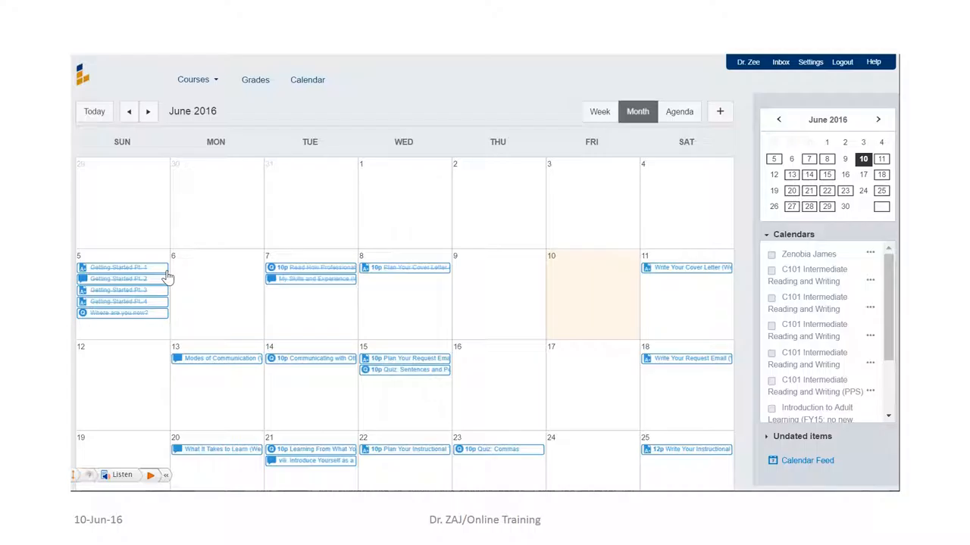
pyautogui.moveTo(159, 318)
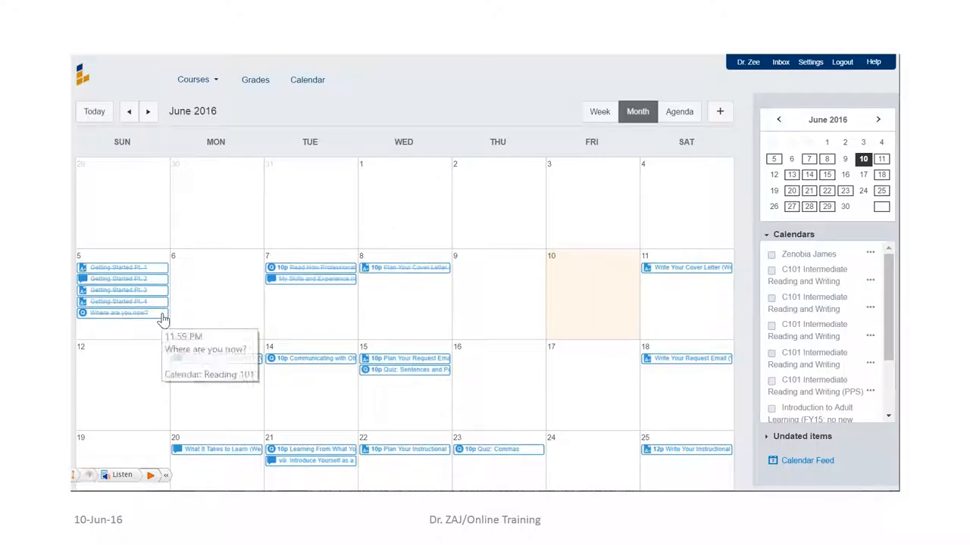
pyautogui.moveTo(312, 275)
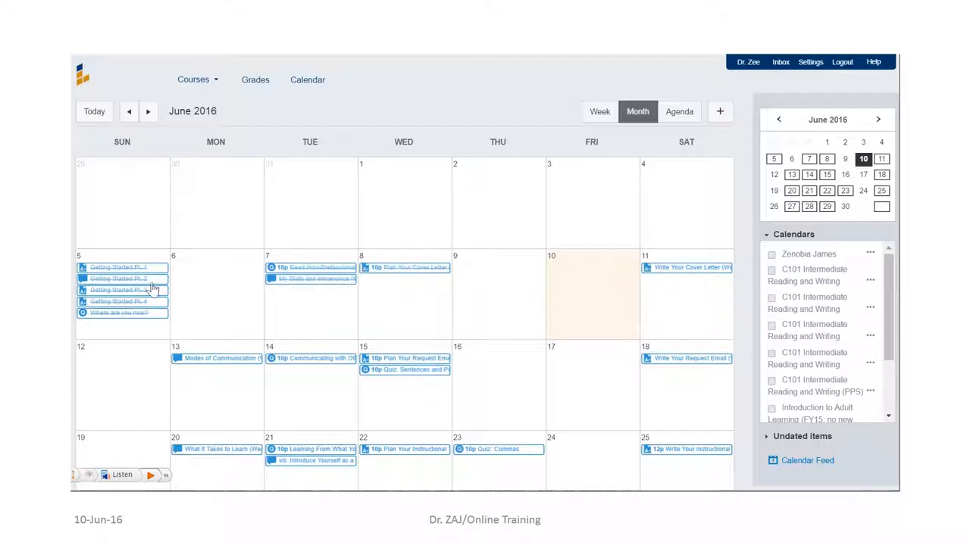
pyautogui.moveTo(330, 303)
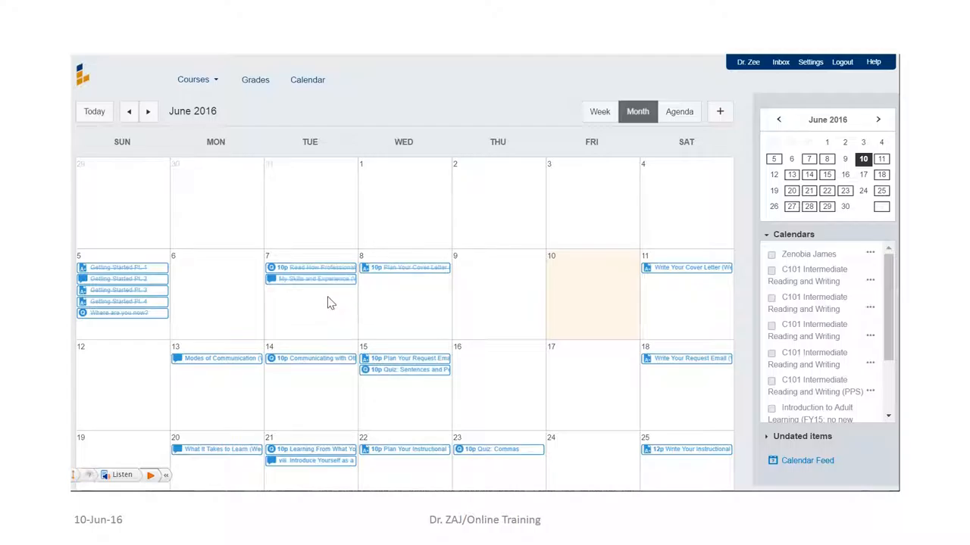
pyautogui.moveTo(338, 305)
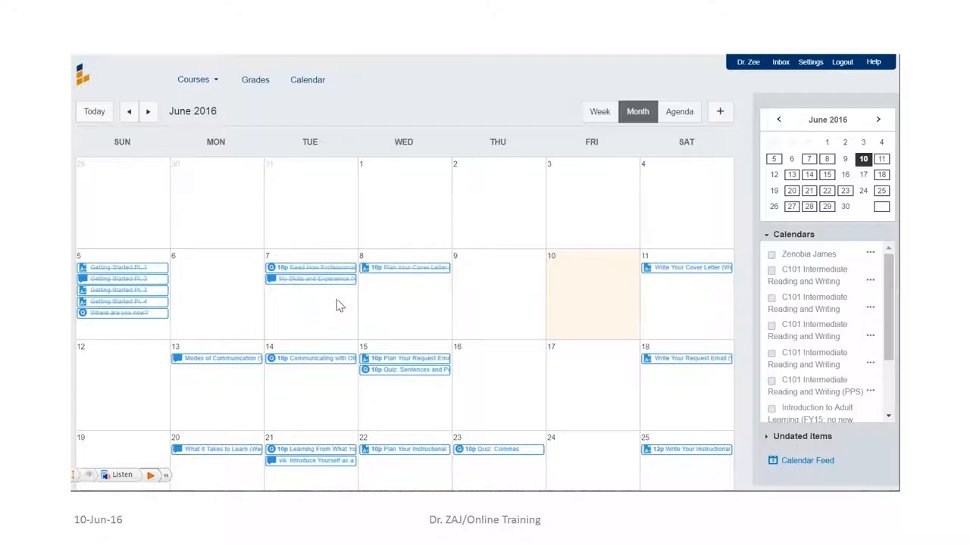
pyautogui.moveTo(349, 308)
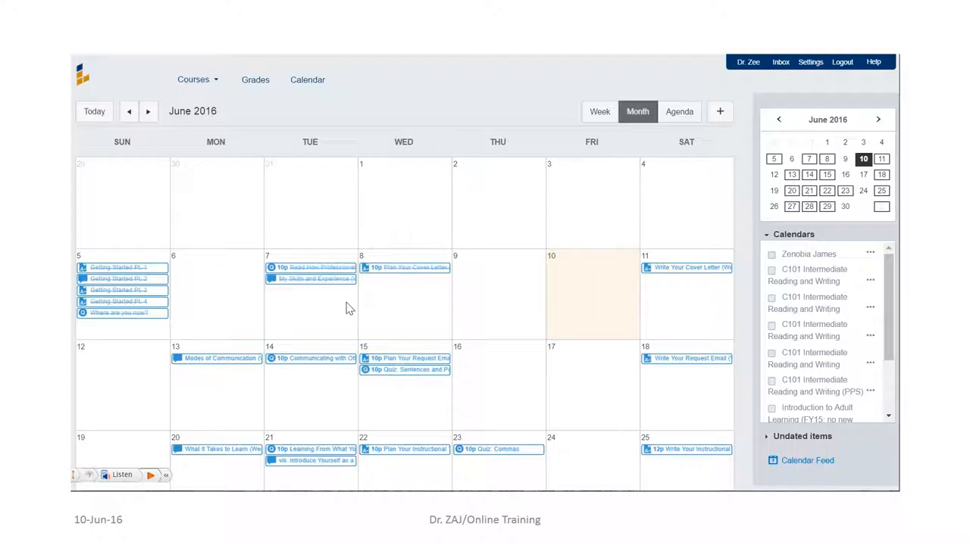
pyautogui.moveTo(345, 315)
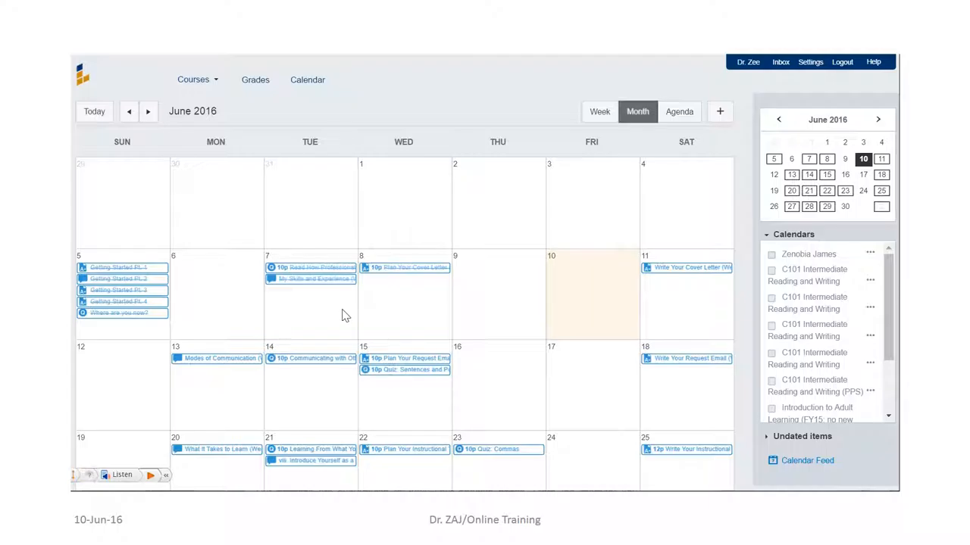
pyautogui.moveTo(342, 297)
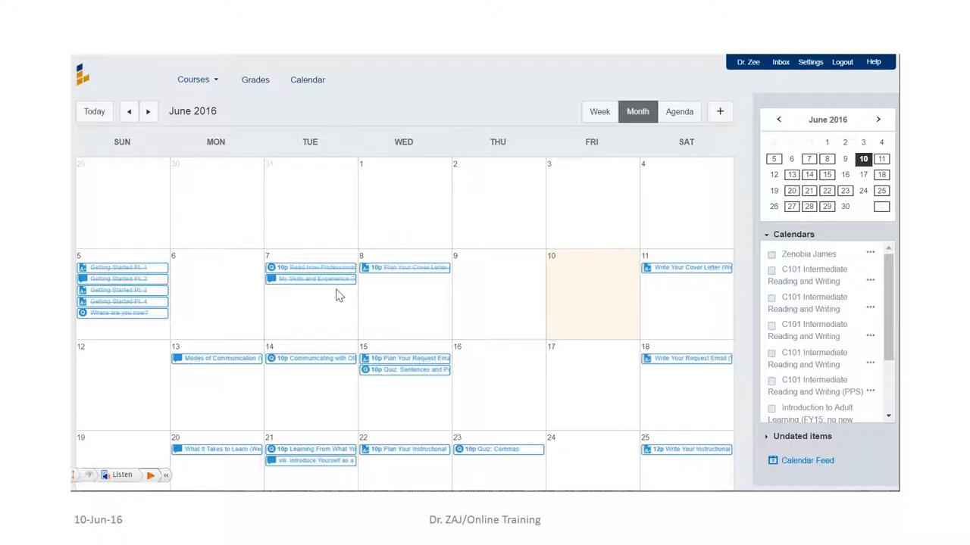
pyautogui.moveTo(332, 294)
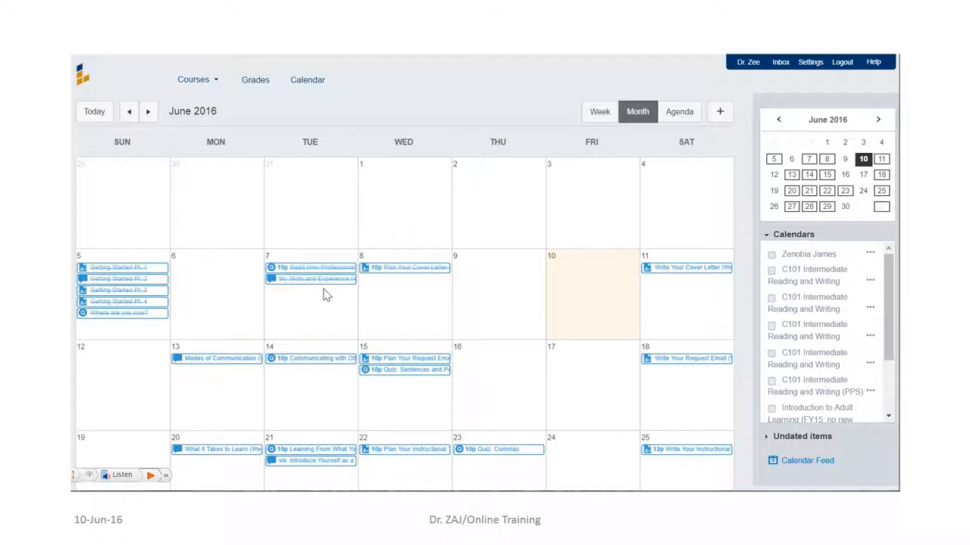
pyautogui.moveTo(318, 288)
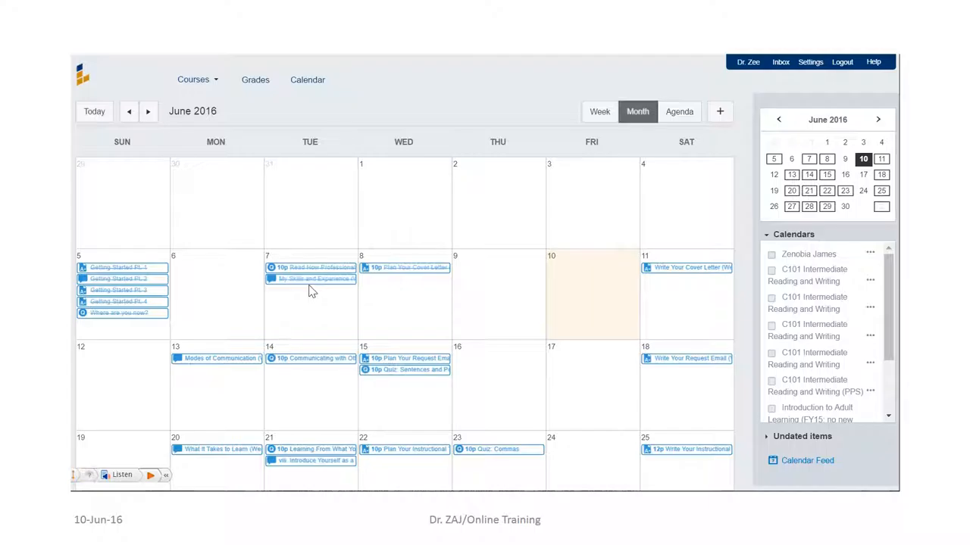
pyautogui.moveTo(309, 281)
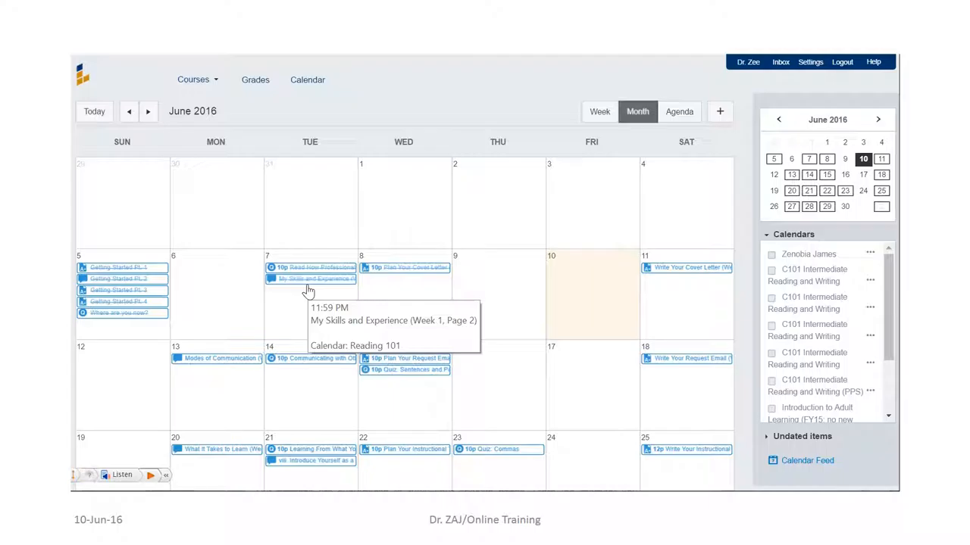
pyautogui.moveTo(294, 311)
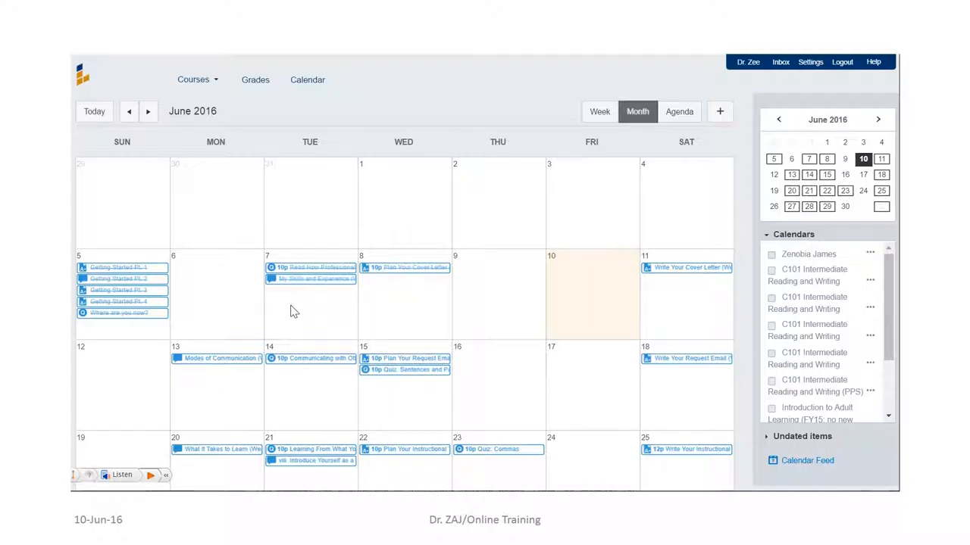
pyautogui.moveTo(288, 305)
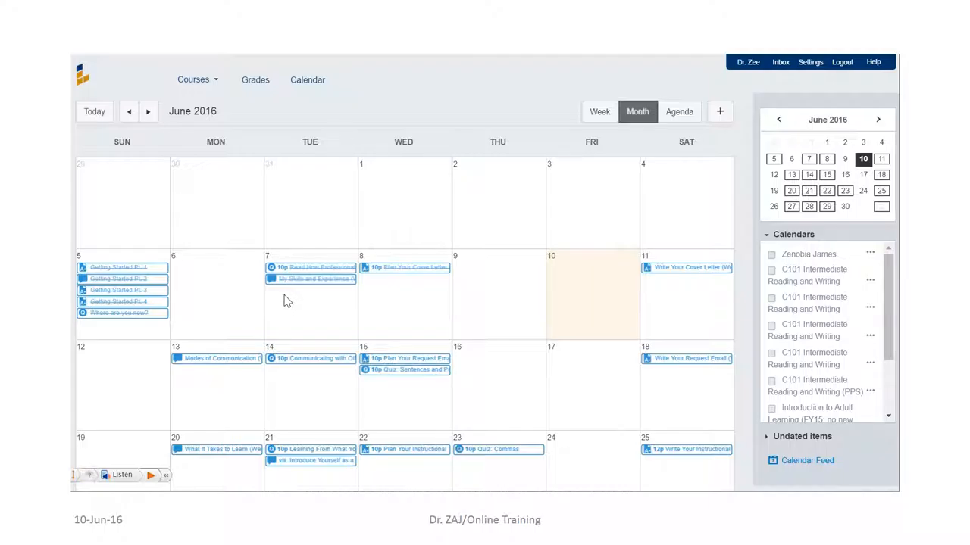
pyautogui.moveTo(394, 347)
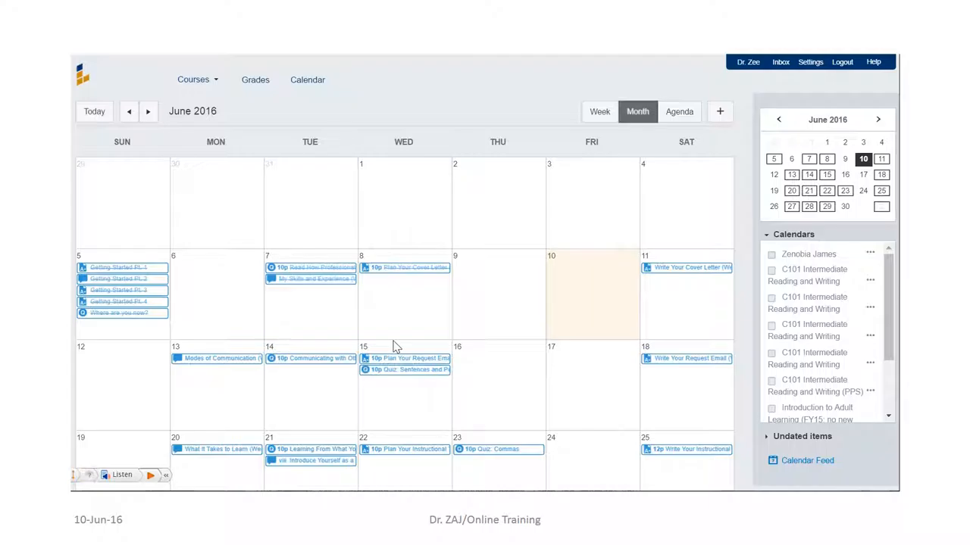
pyautogui.moveTo(330, 328)
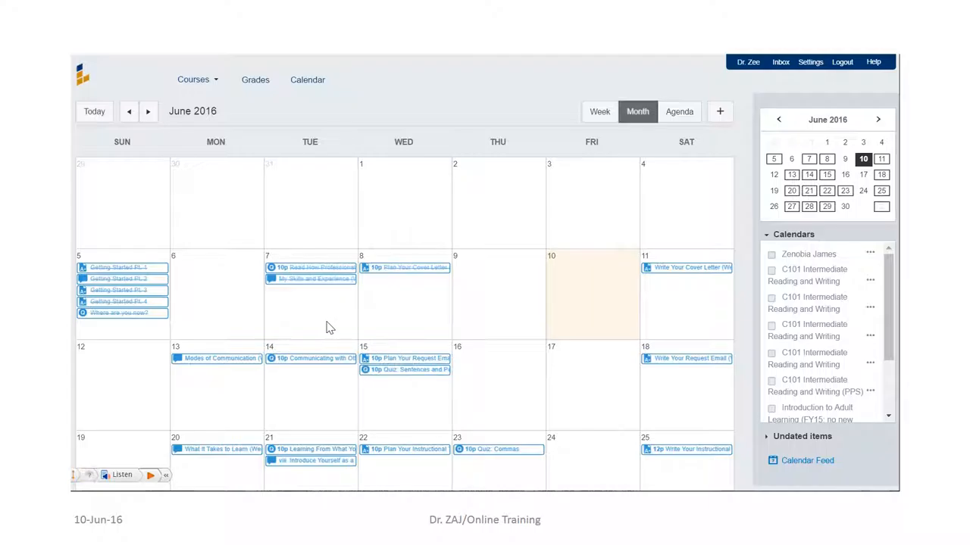
pyautogui.moveTo(288, 329)
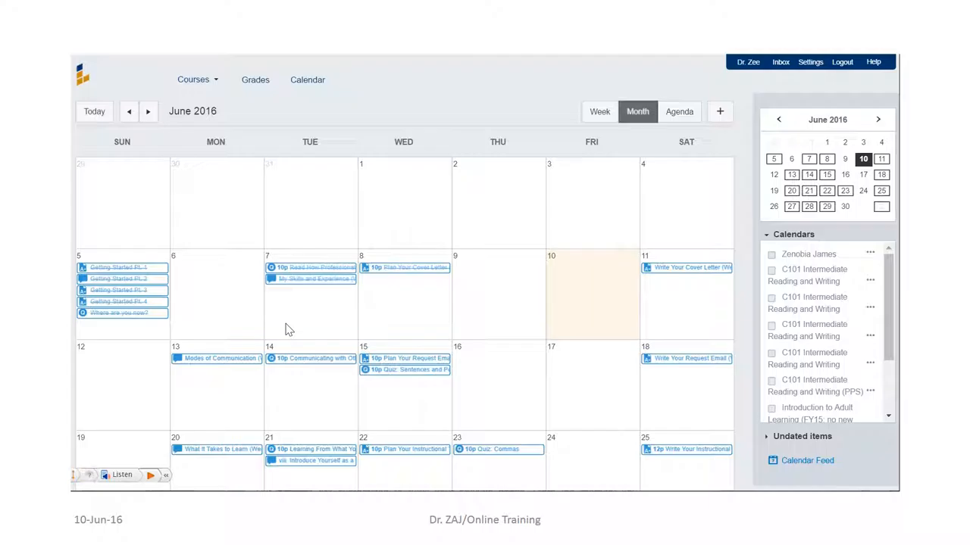
pyautogui.moveTo(281, 329)
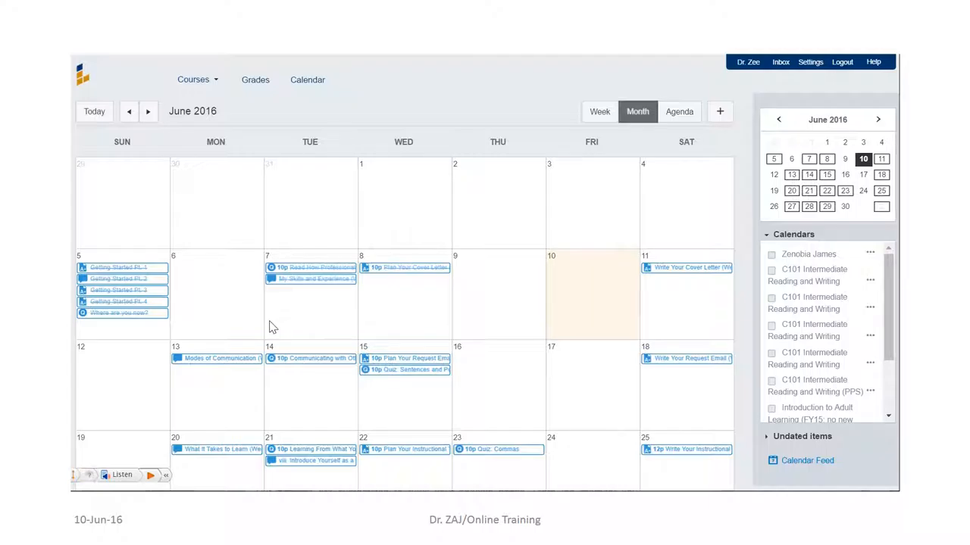
pyautogui.moveTo(259, 329)
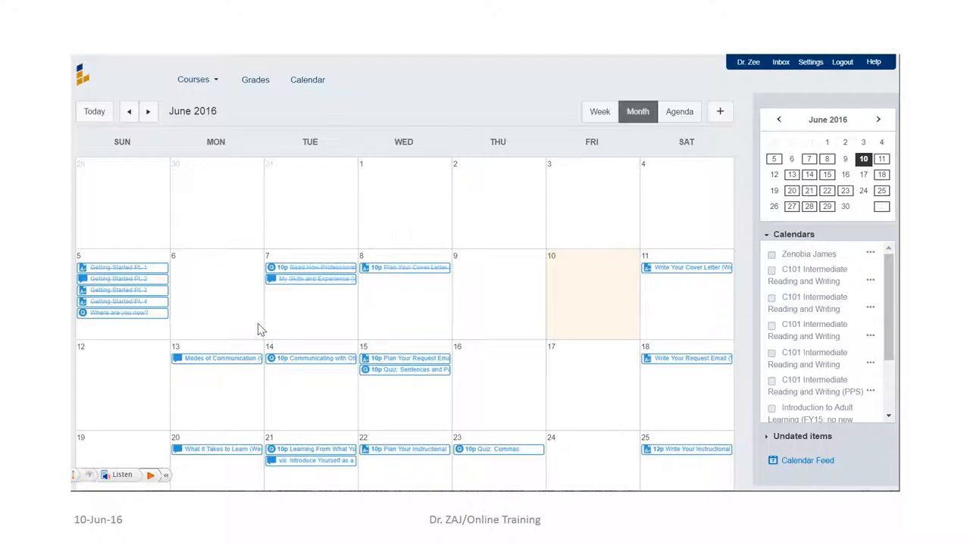
pyautogui.moveTo(254, 331)
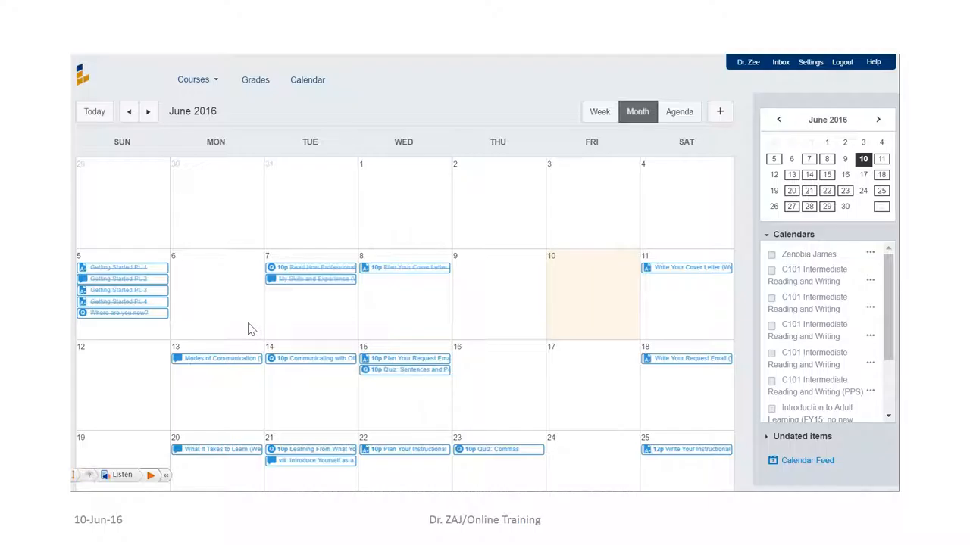
pyautogui.moveTo(244, 325)
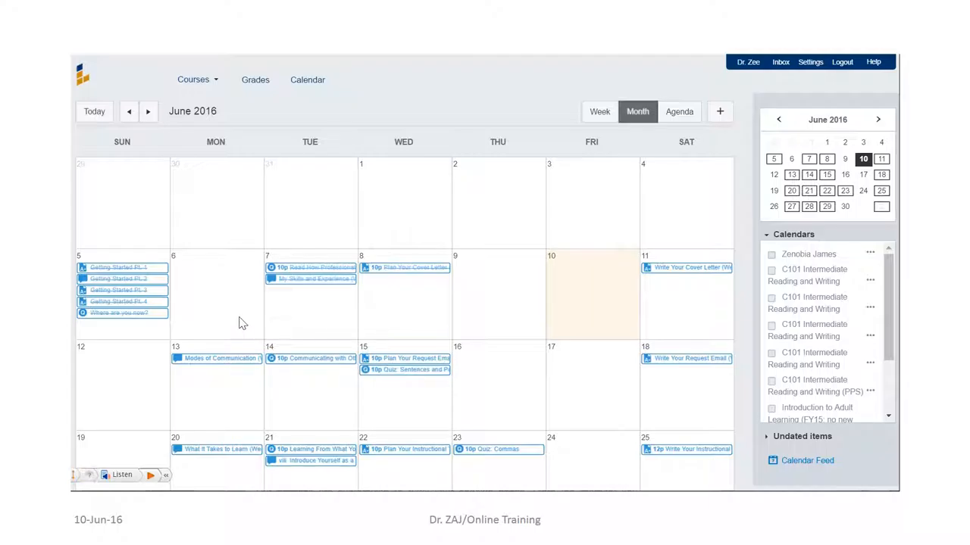
pyautogui.moveTo(373, 382)
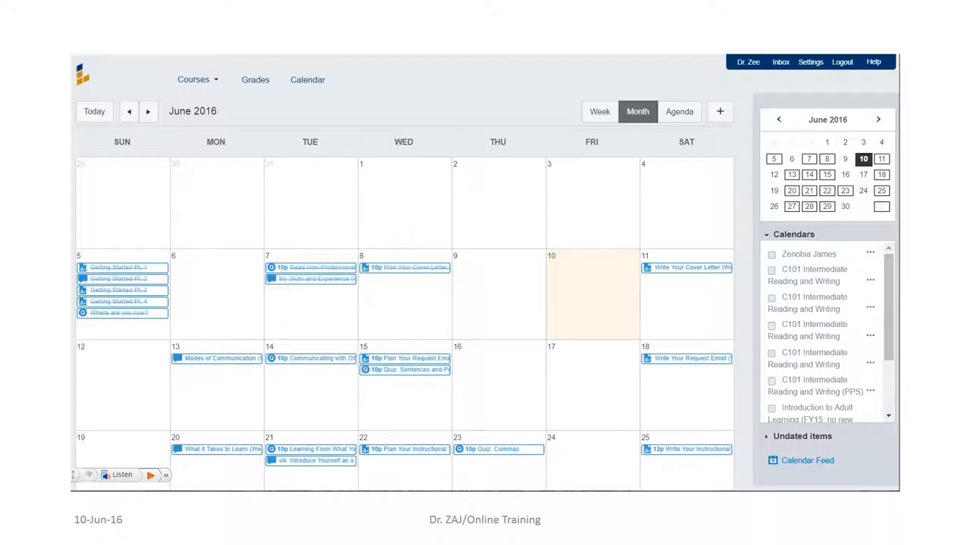
pyautogui.scroll(-3)
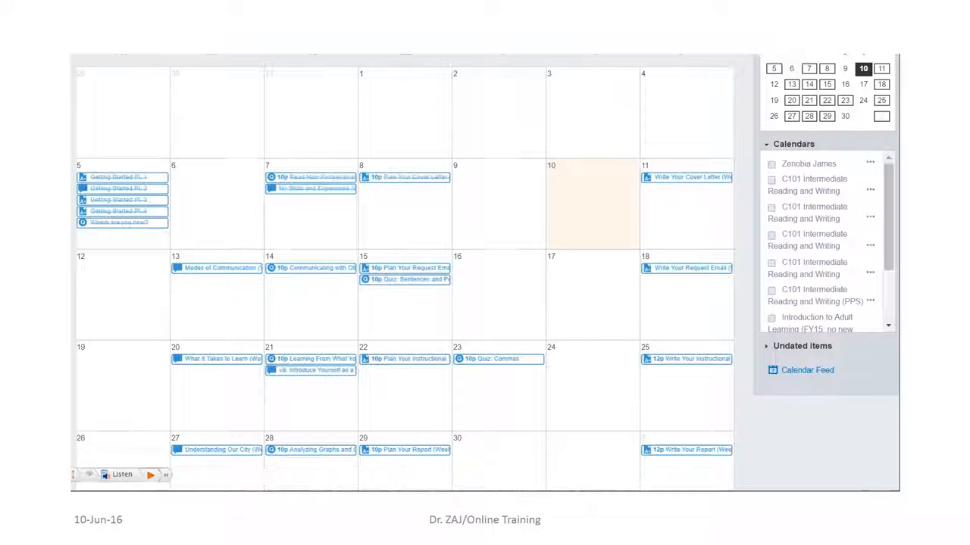
pyautogui.scroll(-3)
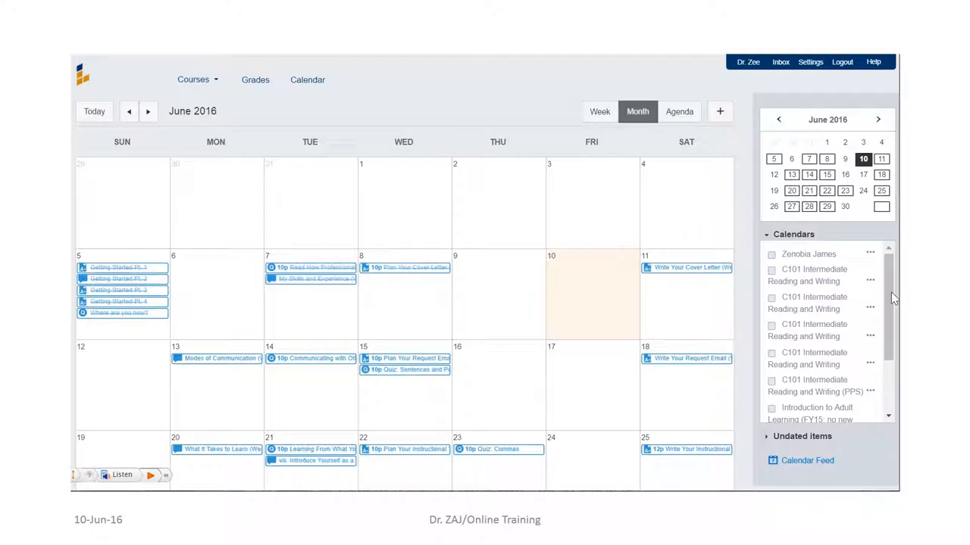
pyautogui.moveTo(884, 252)
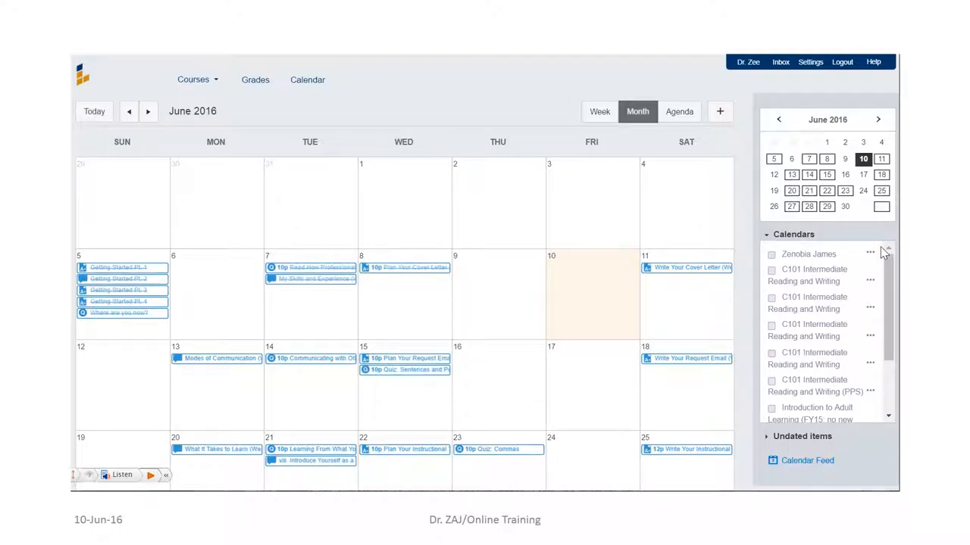